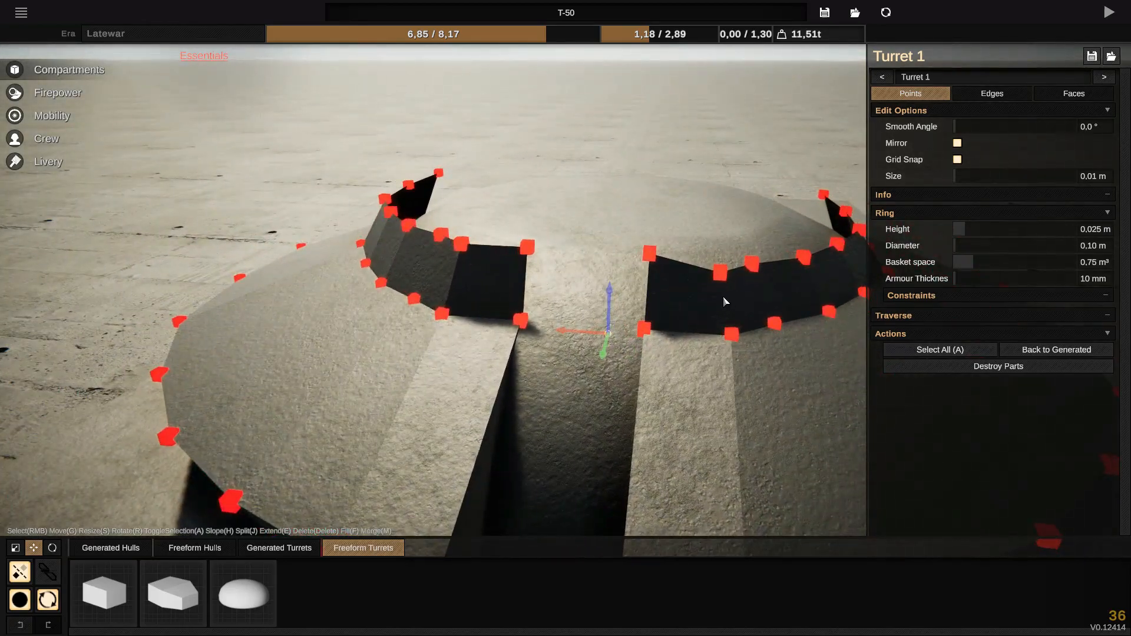
Step: Select the right wall's point to match it to the left one at Right -0.32, Up 0.51, Forward 0.61
left_click(721, 267)
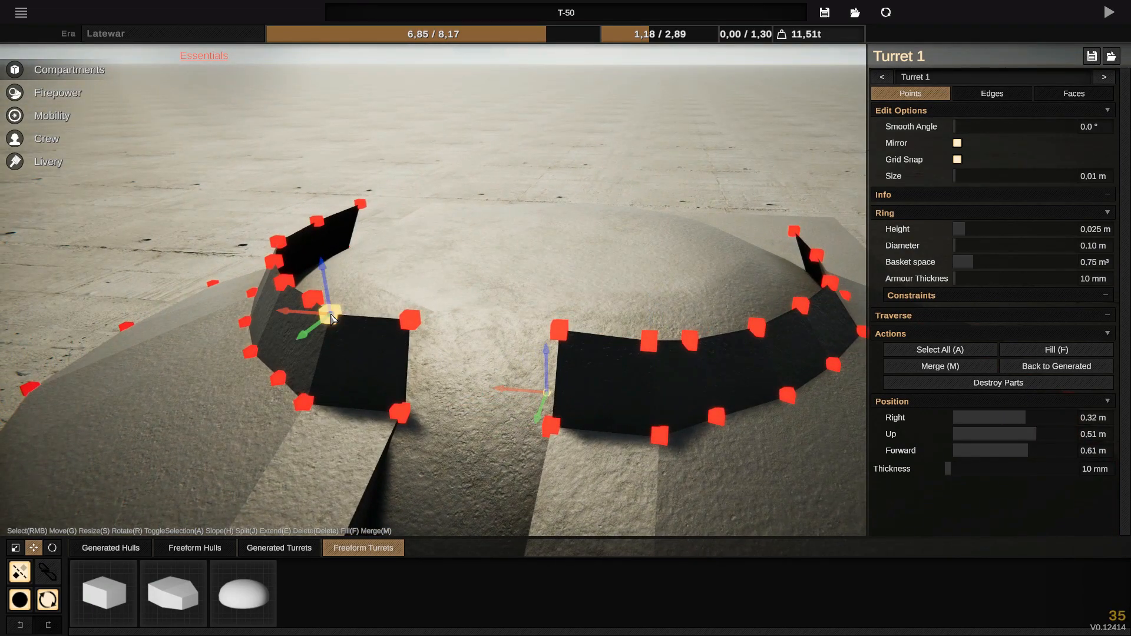
mouse_move(720, 411)
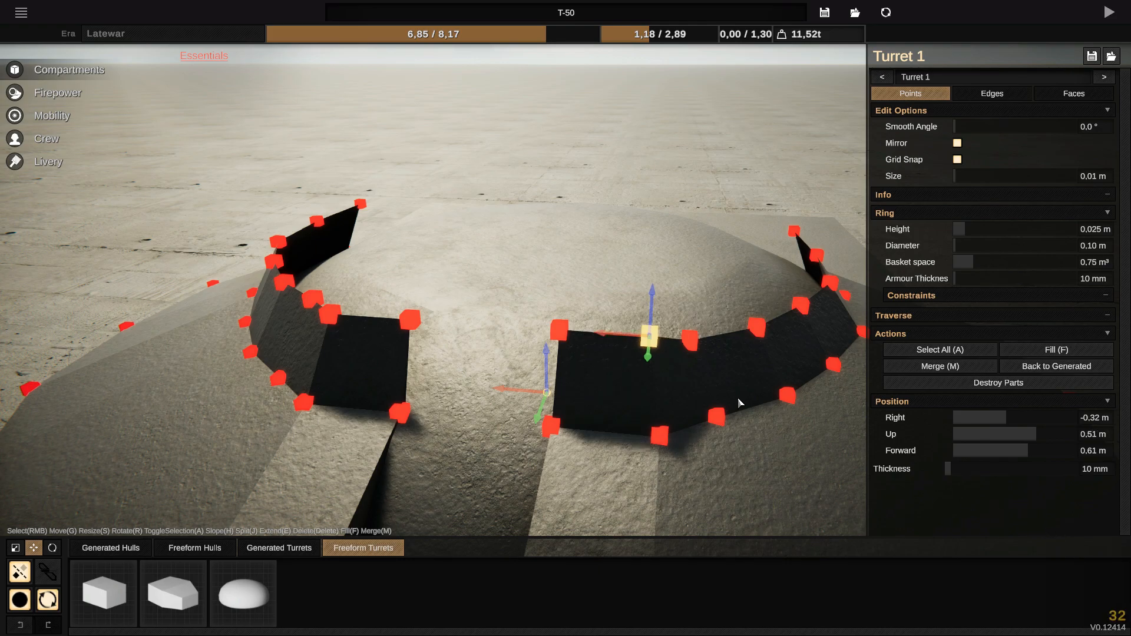
left_click_drag(648, 337, 648, 323)
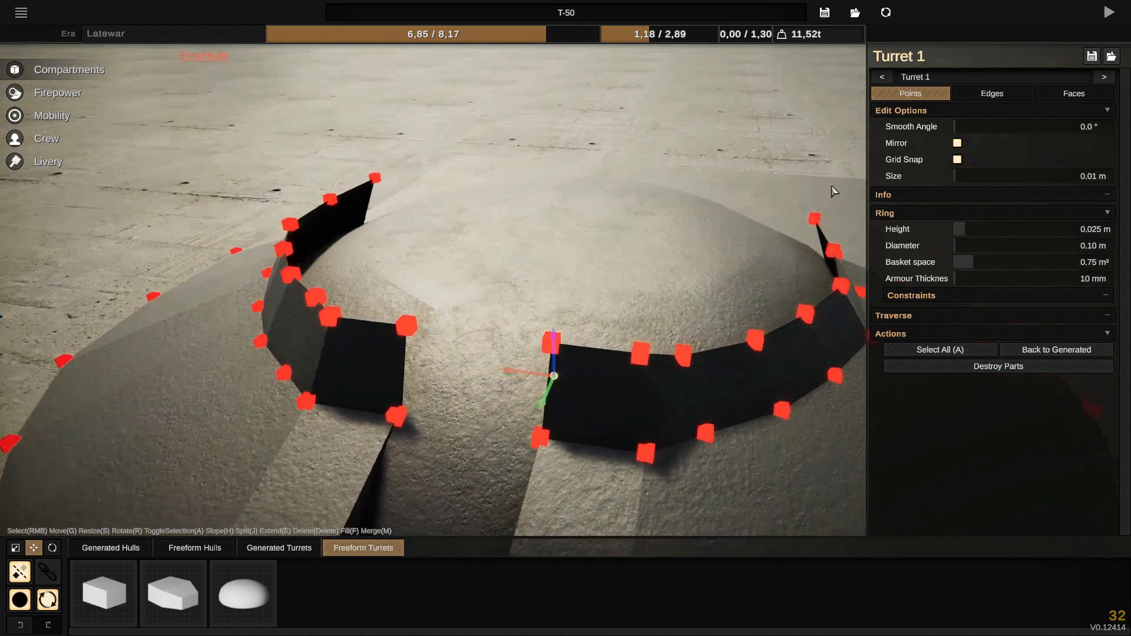
Step: Disable Grid Snap and drag the wall's top point to Right 0.40, Up 0.51, Forward 0.54
left_click(680, 356)
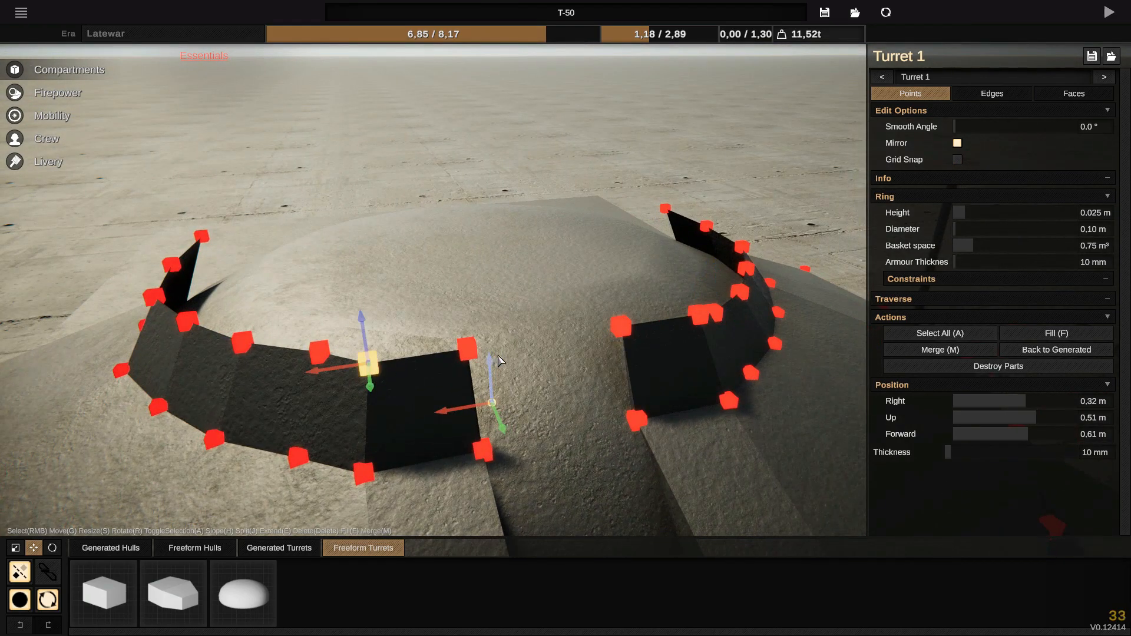
left_click_drag(368, 360, 314, 354)
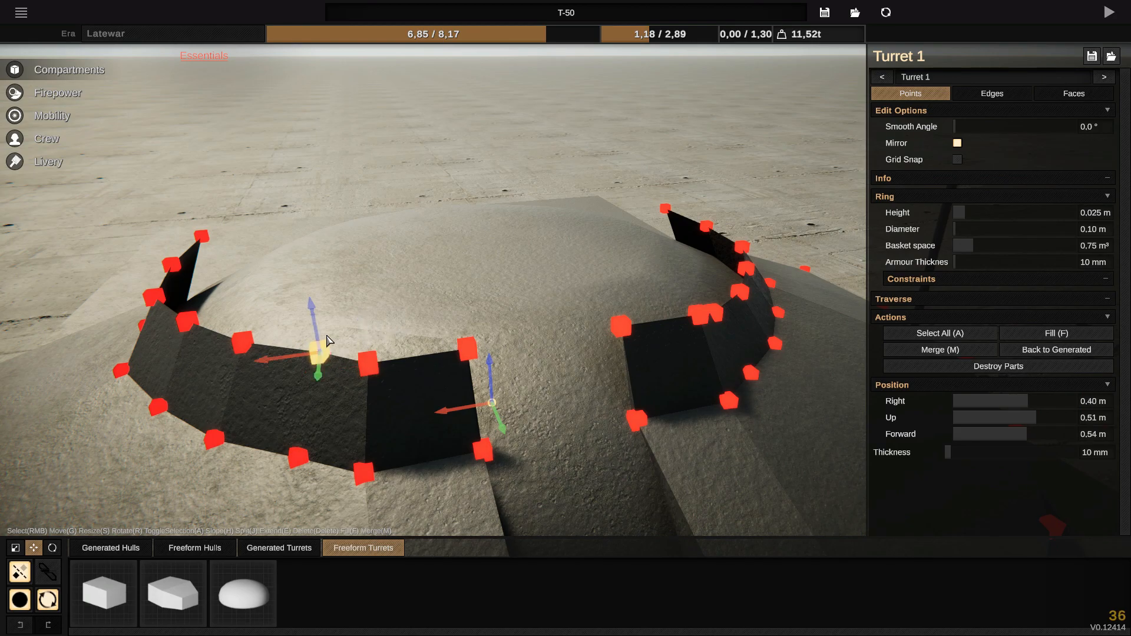